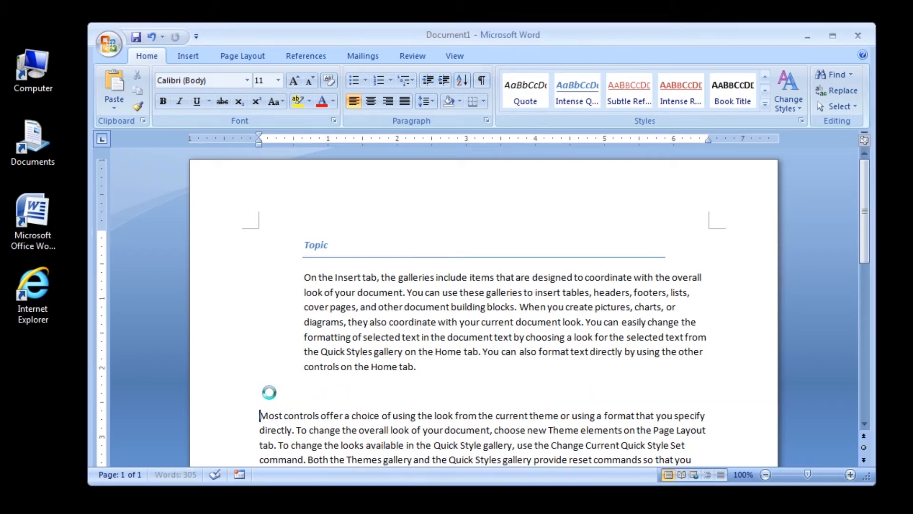
Add Subtopic 1, 2 and 3 headings, generating =rand(3,5) filler paragraphs under Subtopic 3
type("Subtopic1")
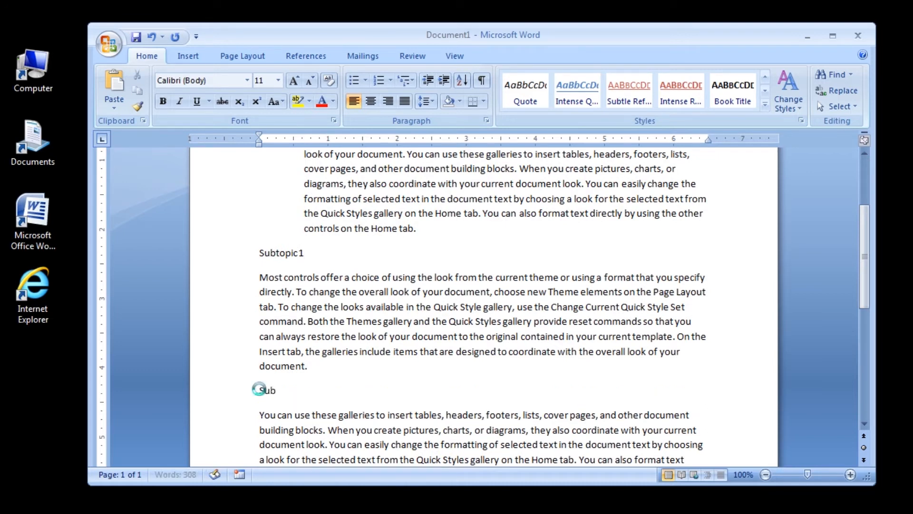
type("topic 2")
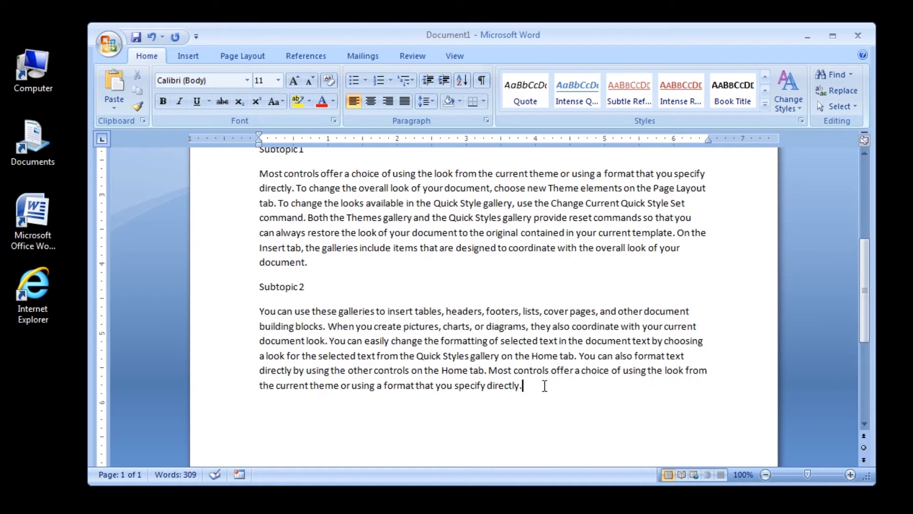
key("enter")
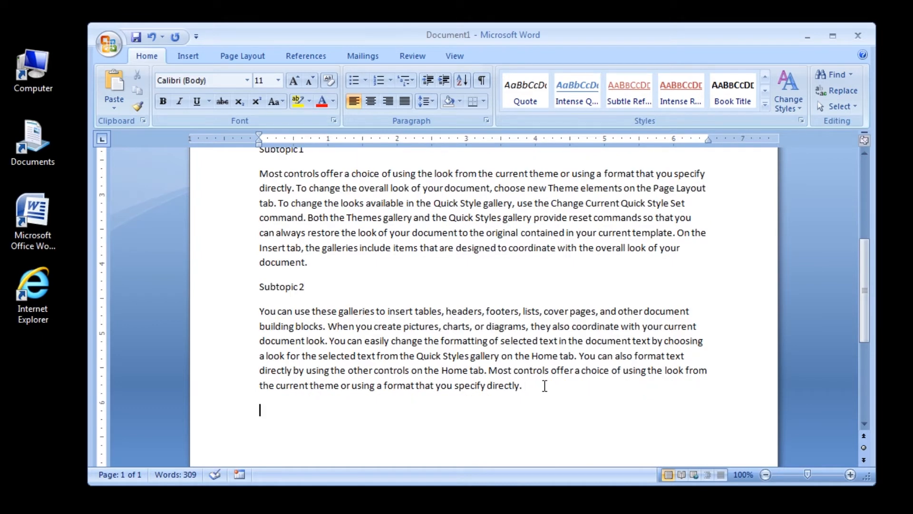
type("Subtiopic")
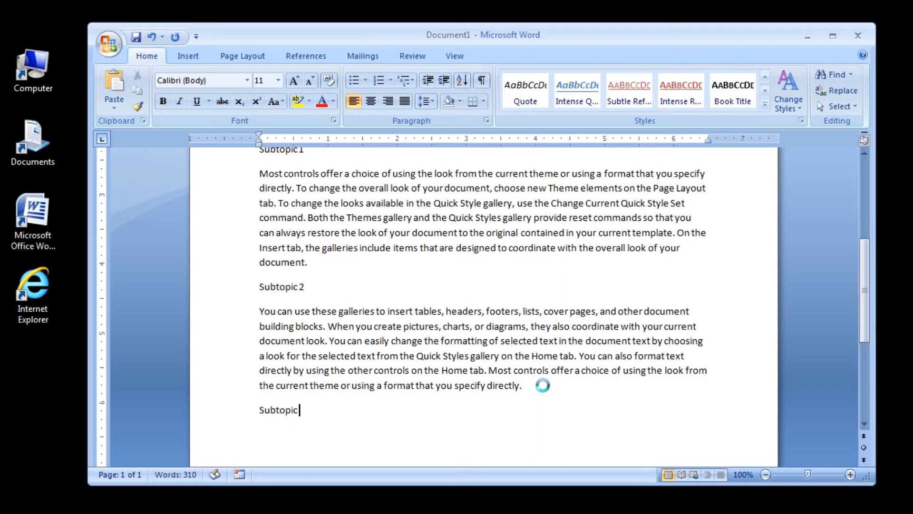
type("3")
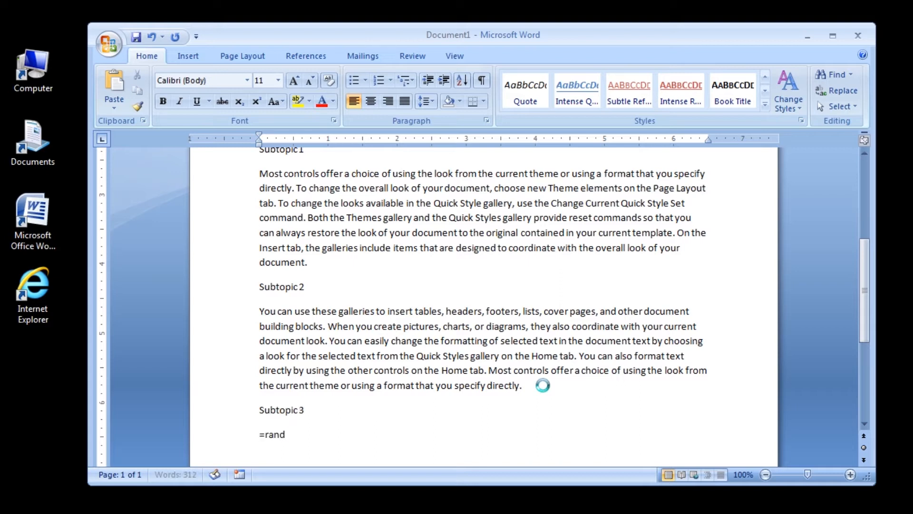
type("(3,5")
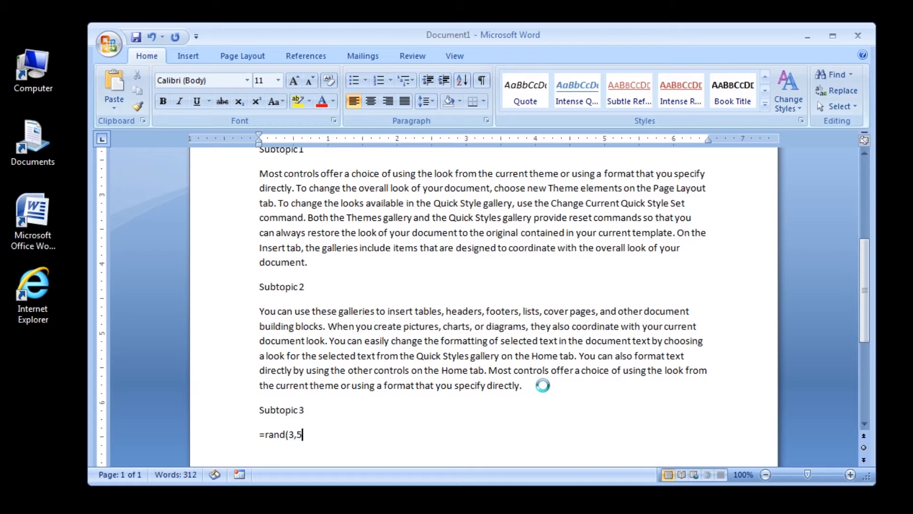
key("Enter")
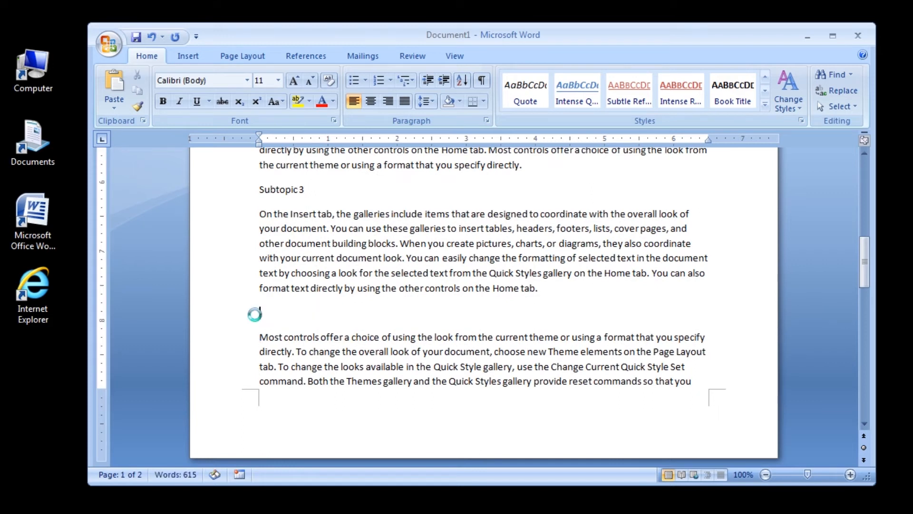
Add the Subtopic 4 and Subtopic 5 headings between the remaining paragraphs
type("Subtopic 4")
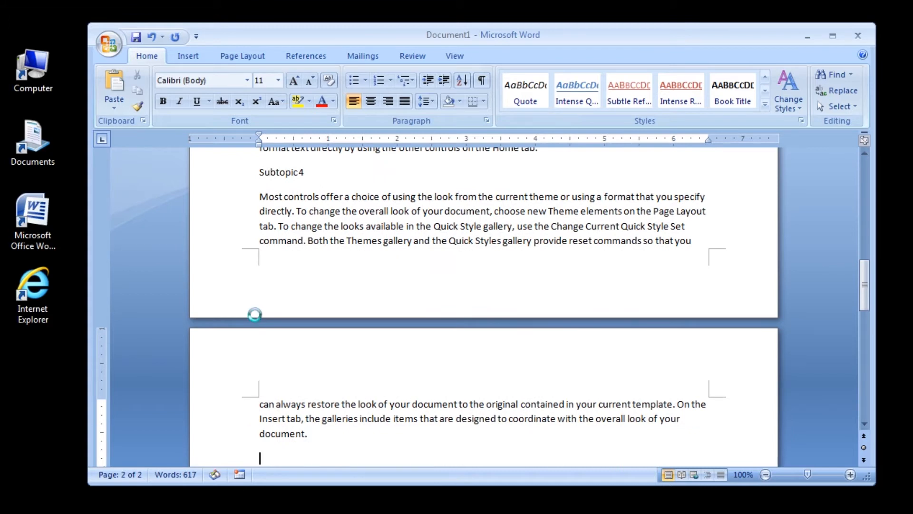
type("Subtopic")
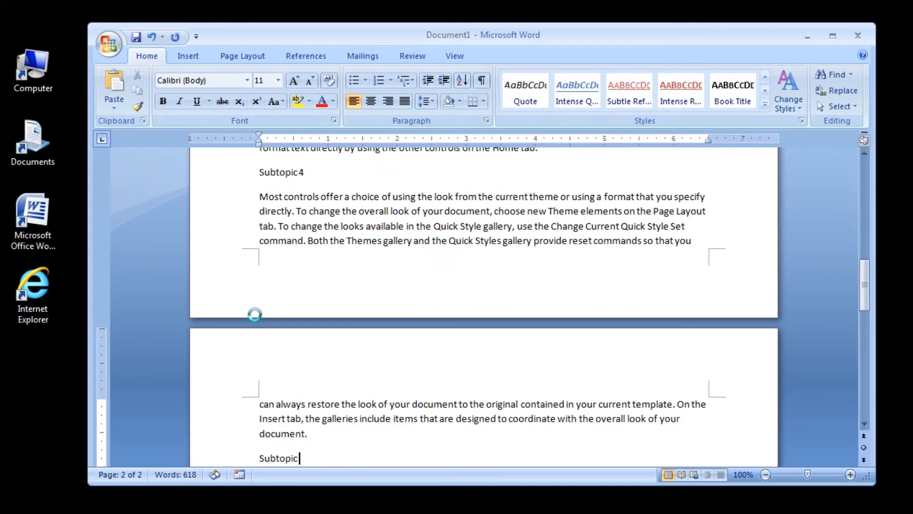
type("5")
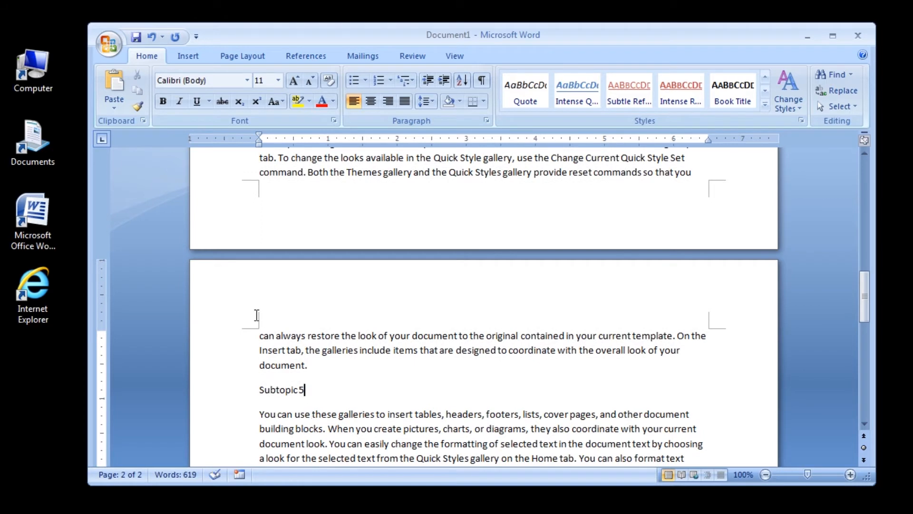
scroll("up", 3)
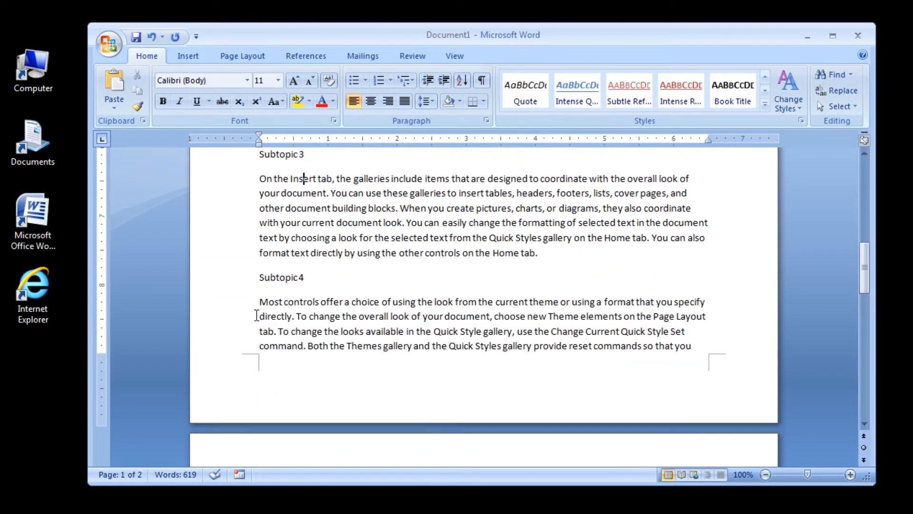
scroll("down", 3)
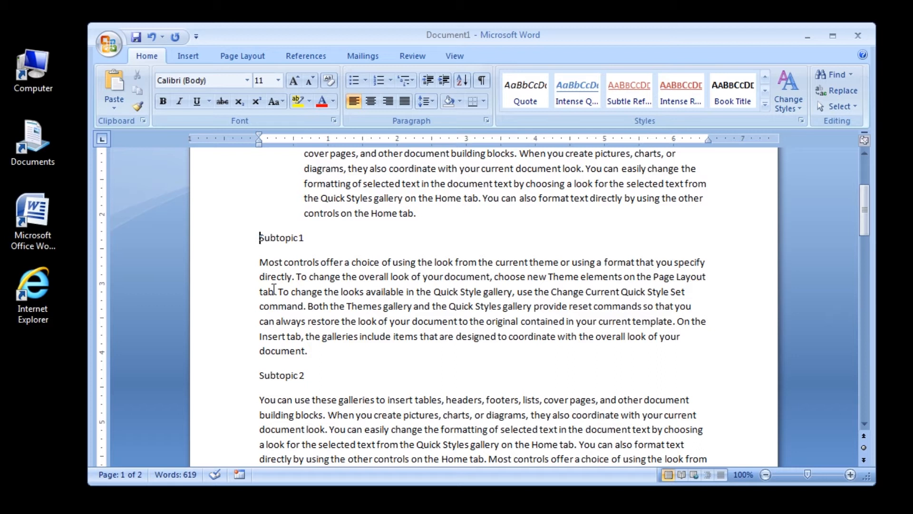
mouse_move(599, 122)
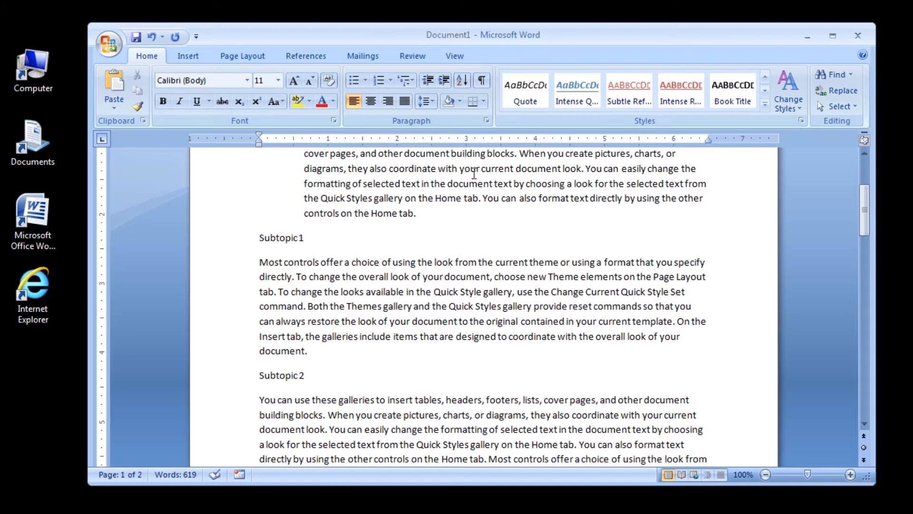
mouse_move(463, 172)
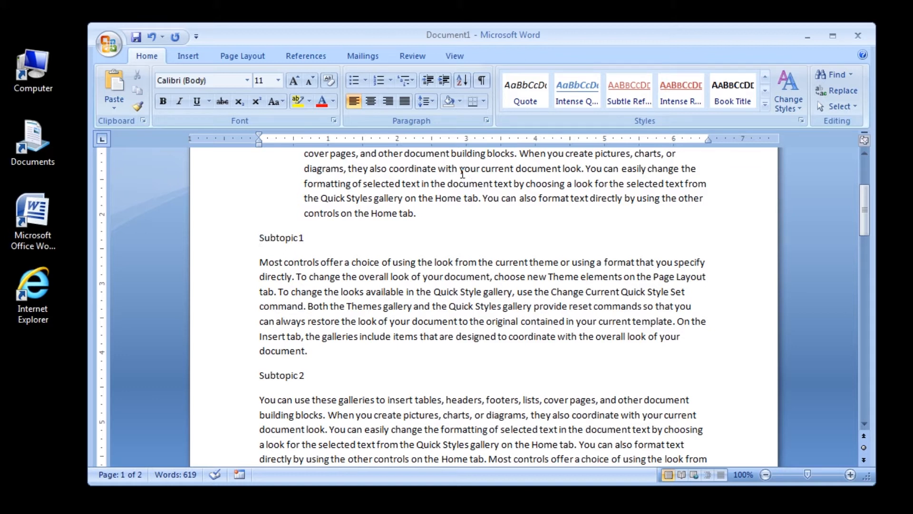
left_click(260, 238)
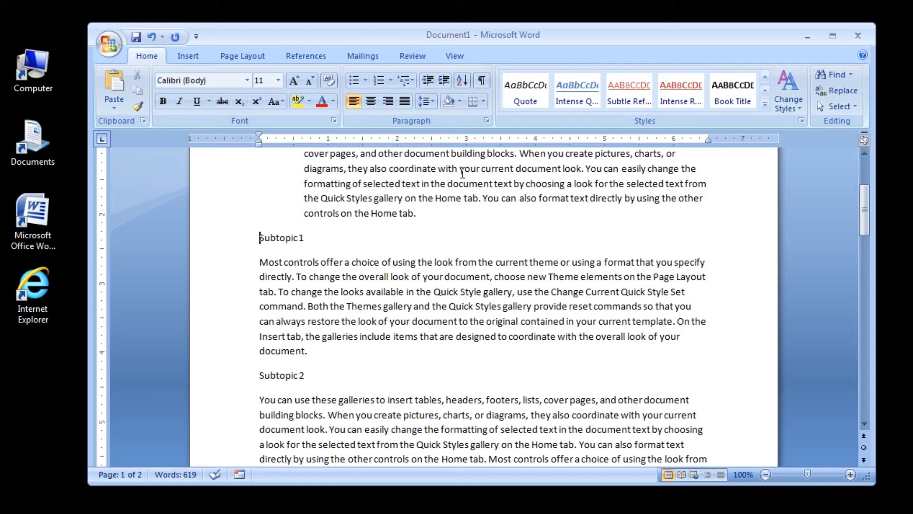
mouse_move(591, 108)
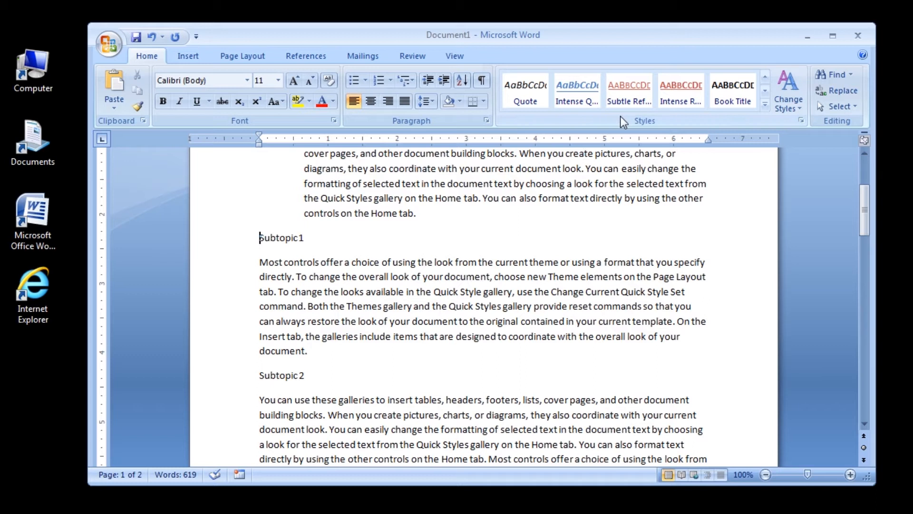
mouse_move(767, 123)
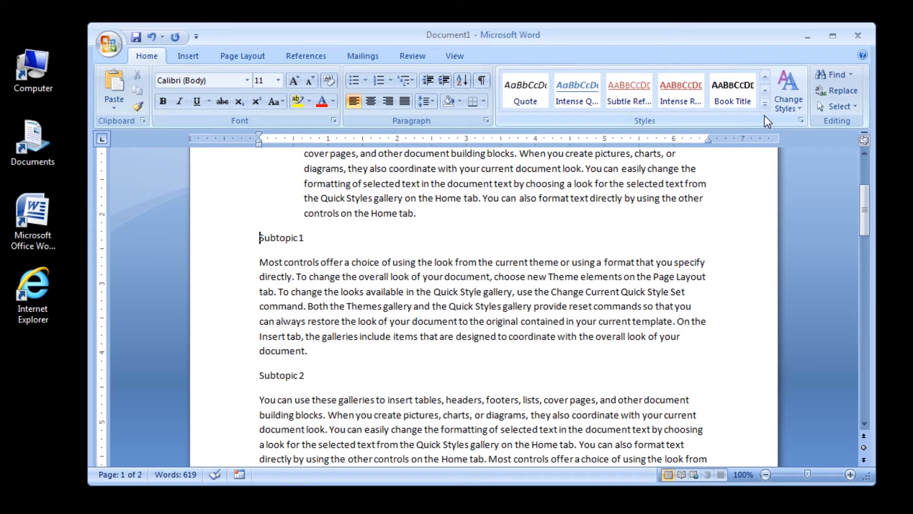
mouse_move(765, 102)
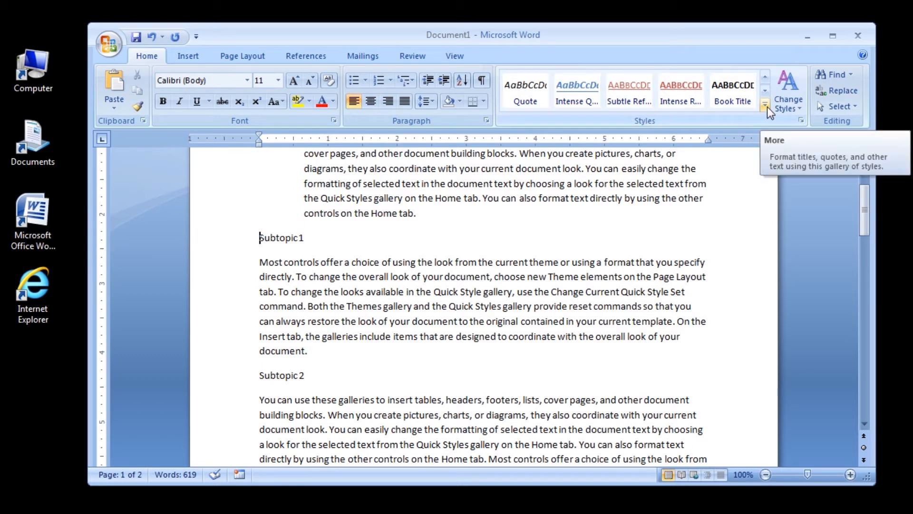
Apply the Heading 1 style to the Subtopic 1 line from the Styles gallery
left_click(764, 104)
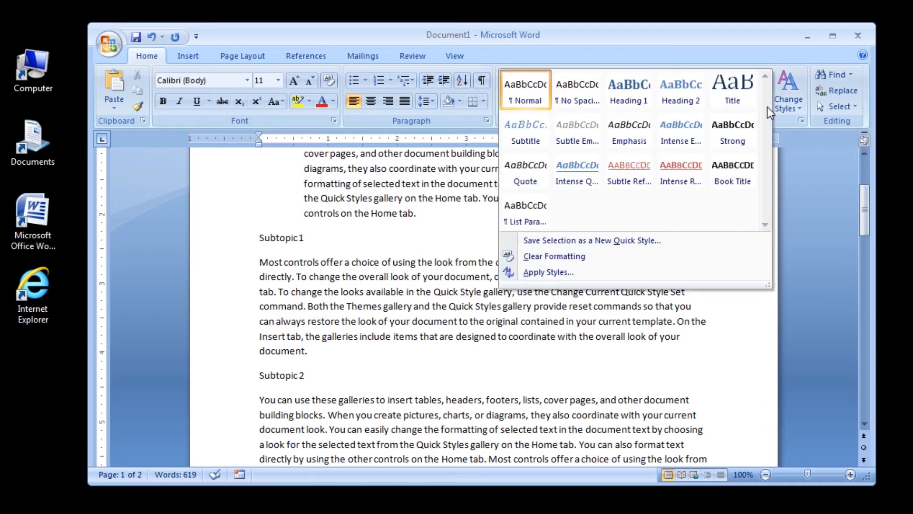
mouse_move(708, 108)
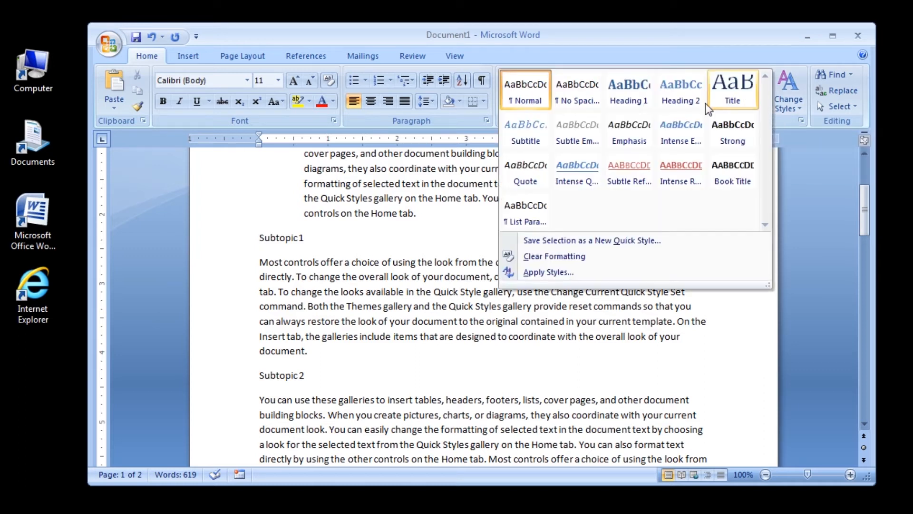
left_click(629, 89)
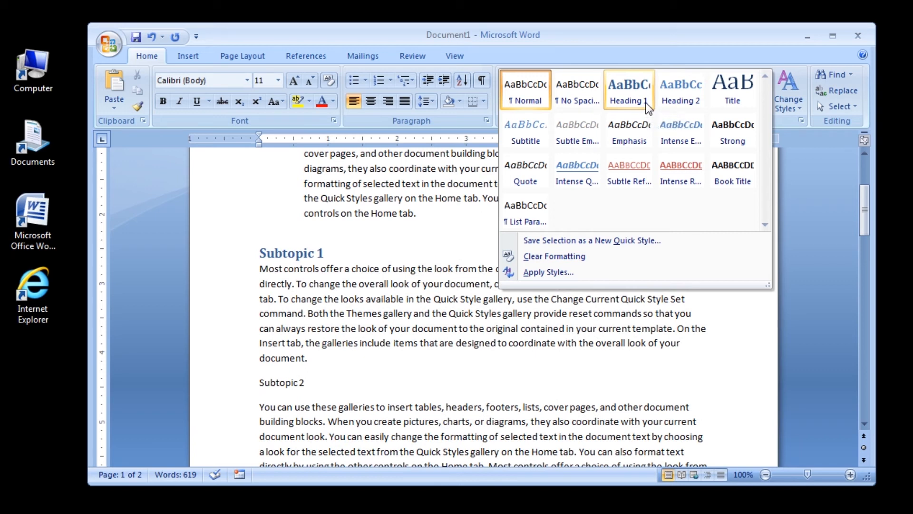
left_click(629, 90)
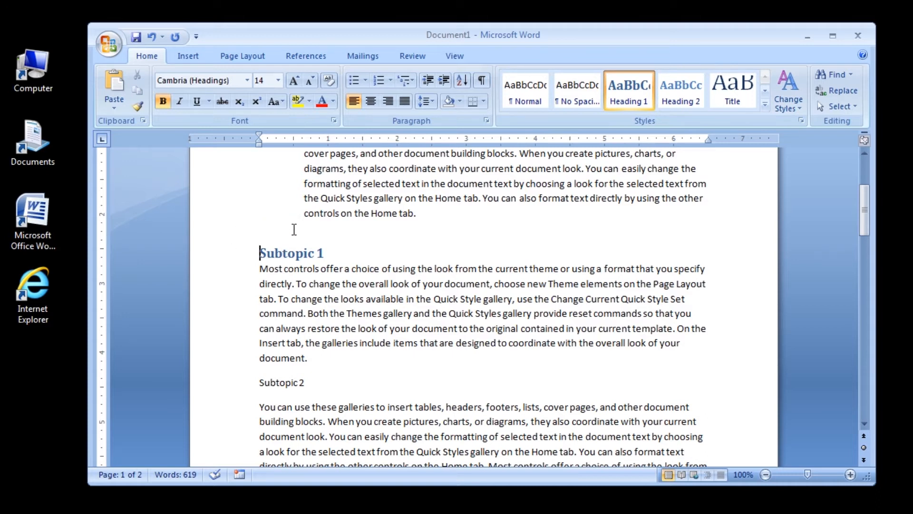
mouse_move(253, 257)
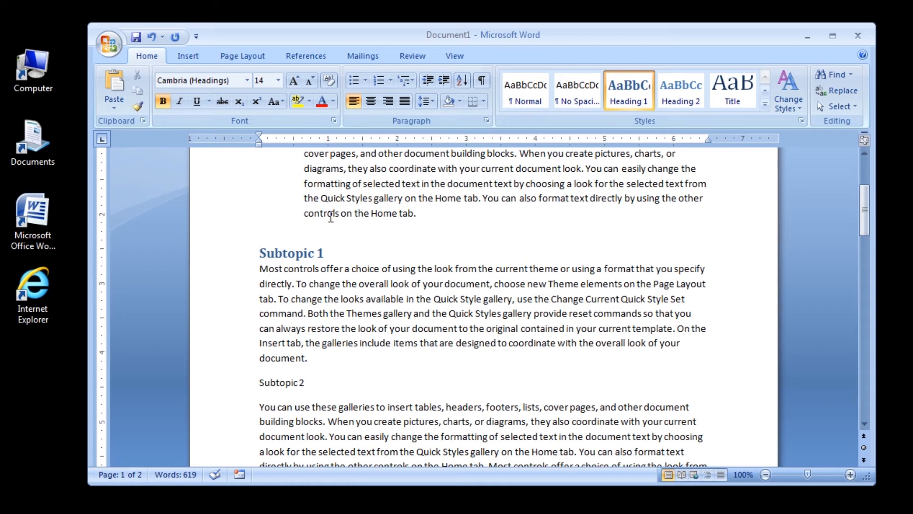
mouse_move(622, 102)
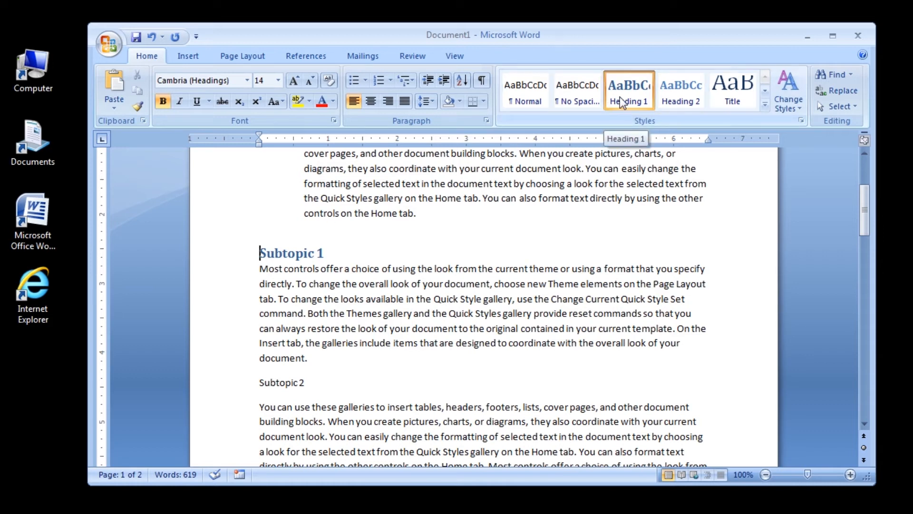